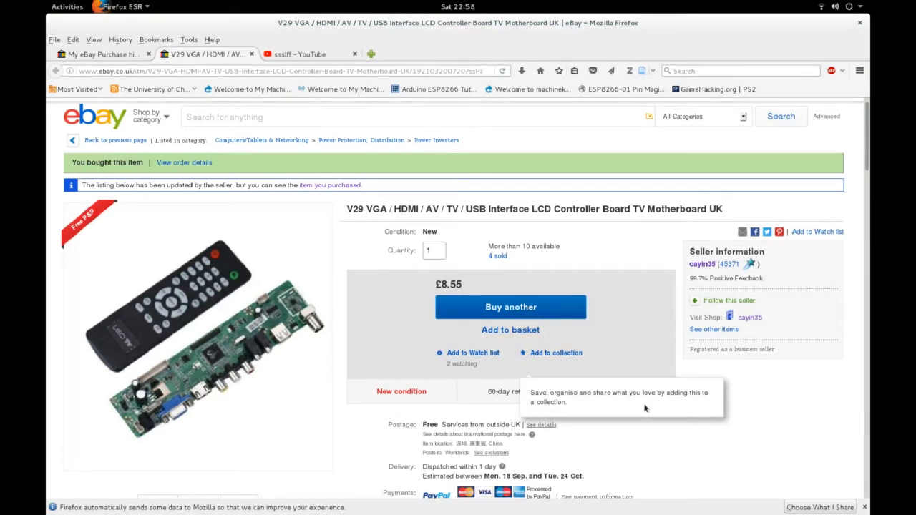
mouse_move(671, 465)
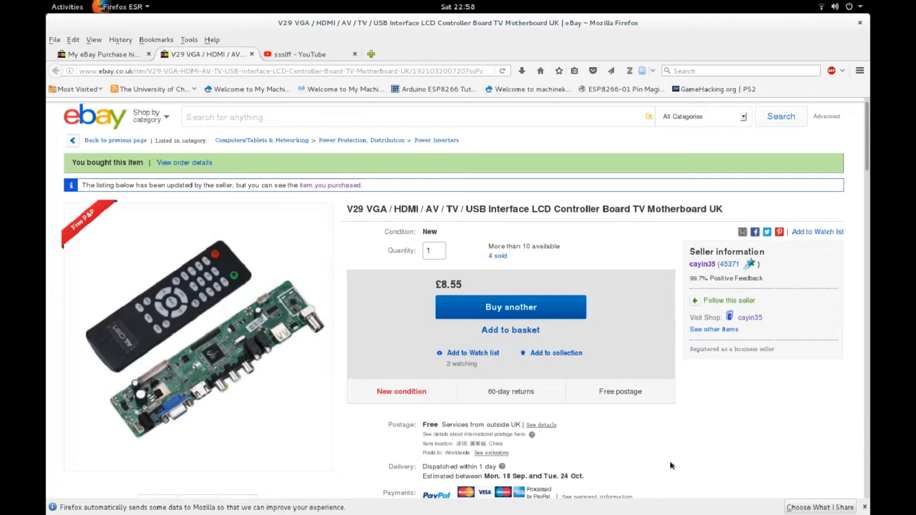
mouse_move(206, 203)
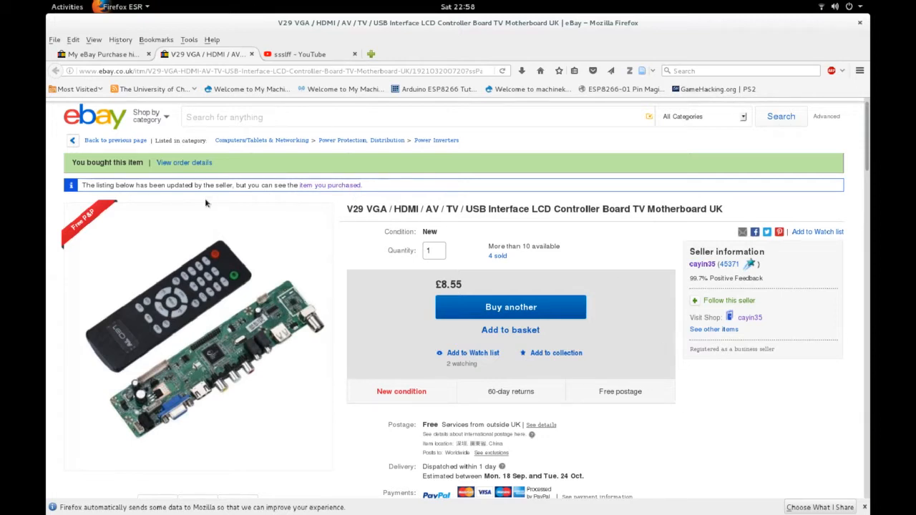
- Scroll to the listing description and highlight the firmware file name LAMV29.bin in the USB upgrade steps
scroll("down", 3)
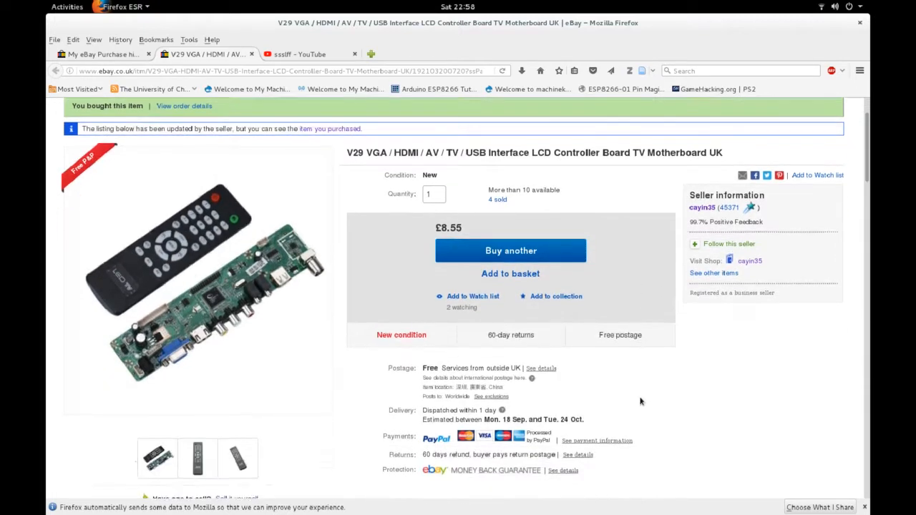
scroll("down", 3)
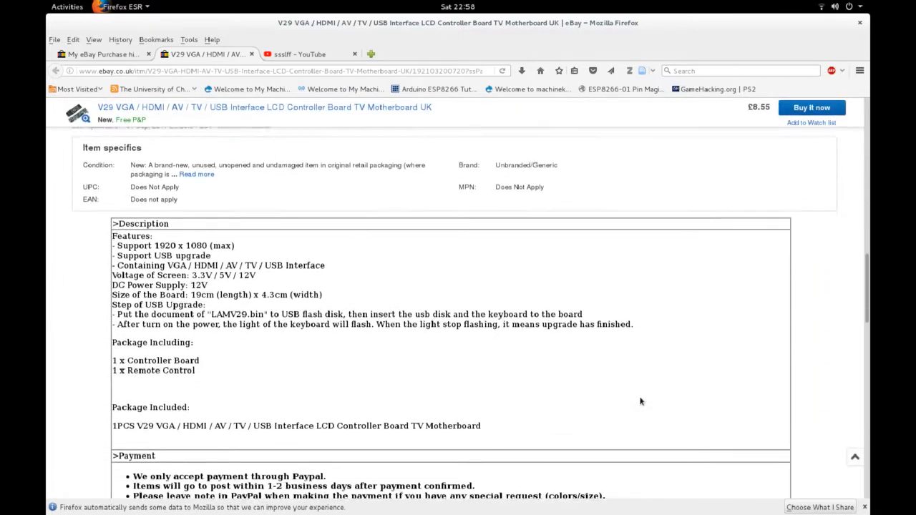
scroll("down", 3)
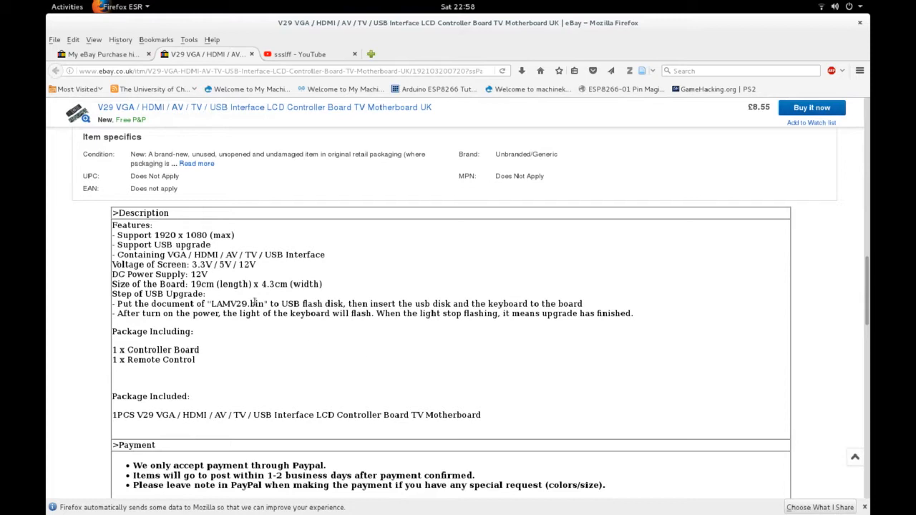
double_click(239, 303)
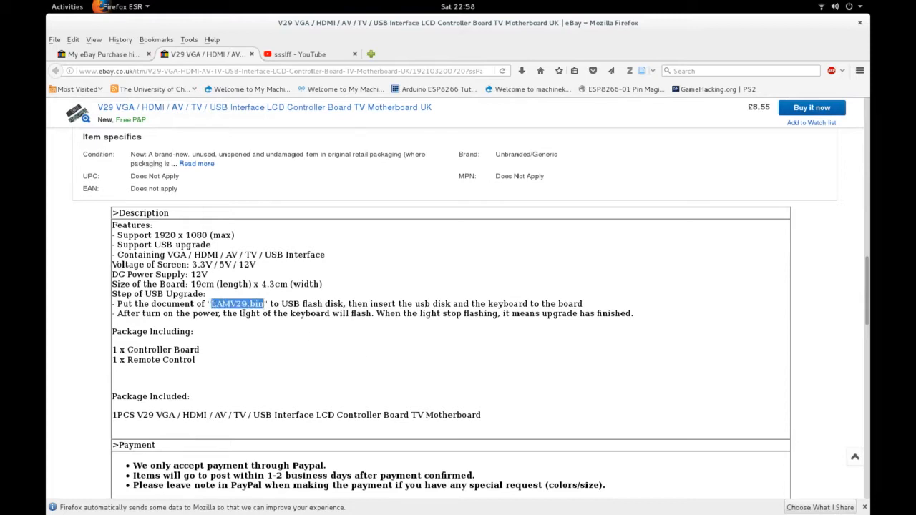